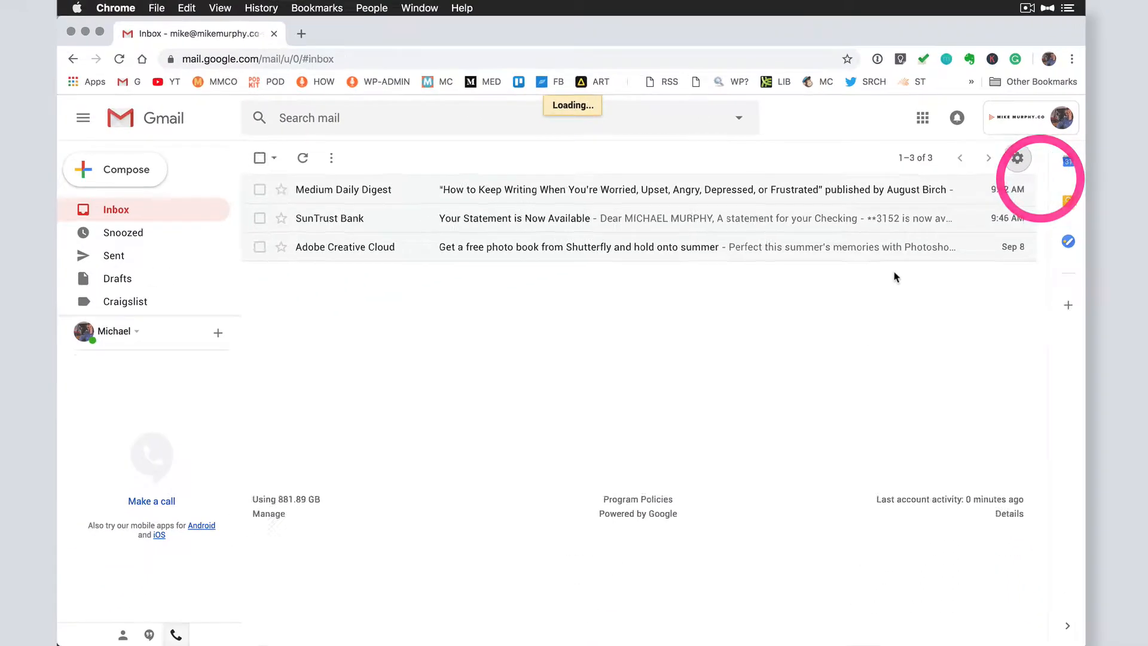
- Enable 'Keyboard shortcuts on' in General settings and save the changes
{"action": "left_click", "coordinate": [1016, 158]}
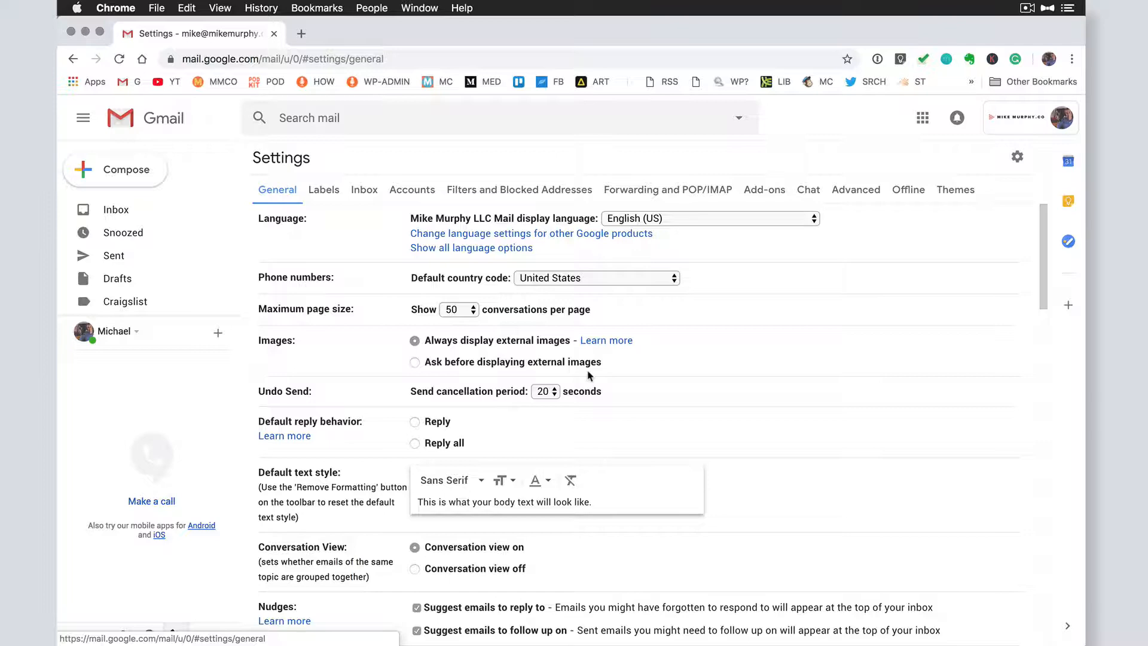
{"action": "scroll", "scroll_direction": "down", "scroll_amount": 3}
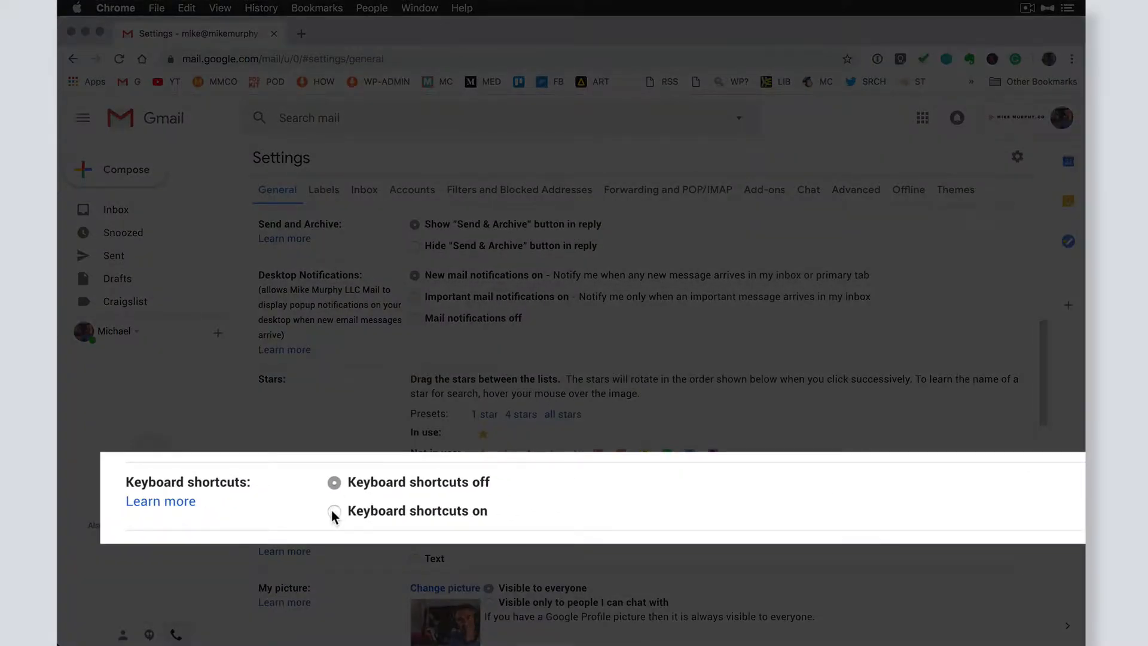
{"action": "left_click", "coordinate": [333, 510]}
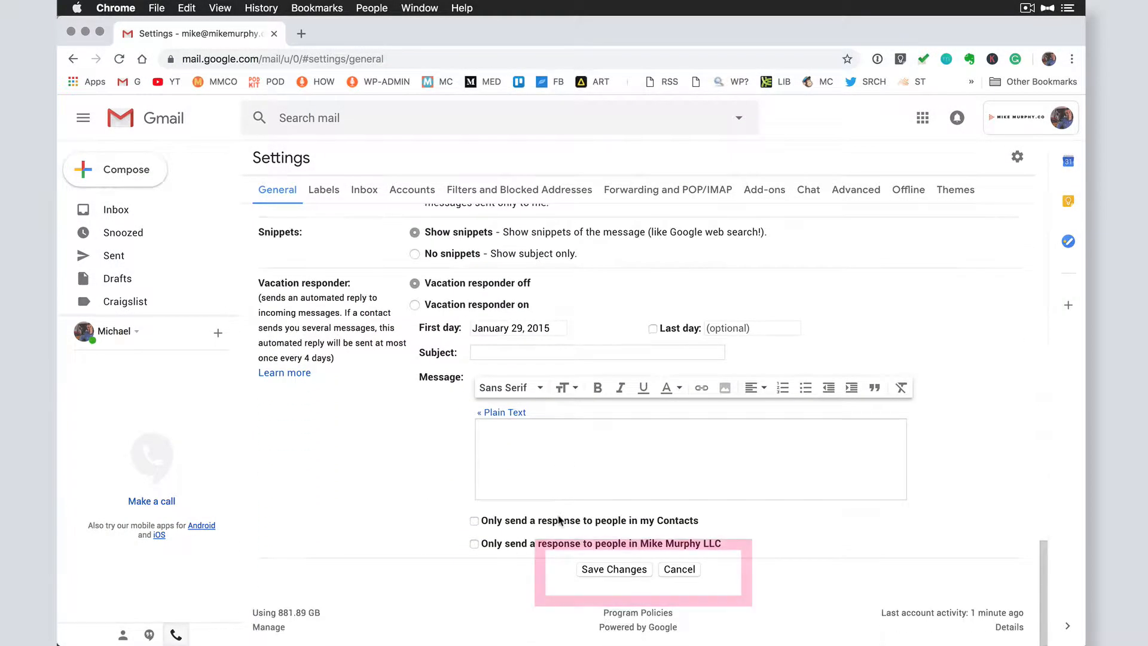
{"action": "left_click", "coordinate": [613, 569]}
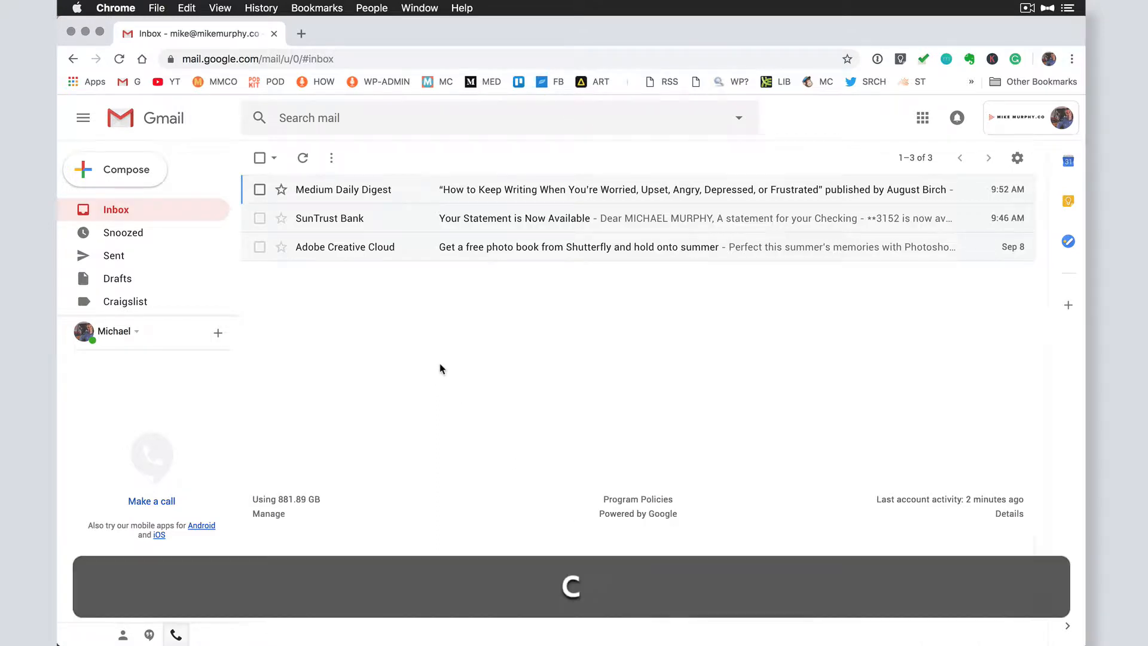
- Compose with C, reply to the SunTrust Bank email with R, then return to the inbox
{"action": "key", "text": "c"}
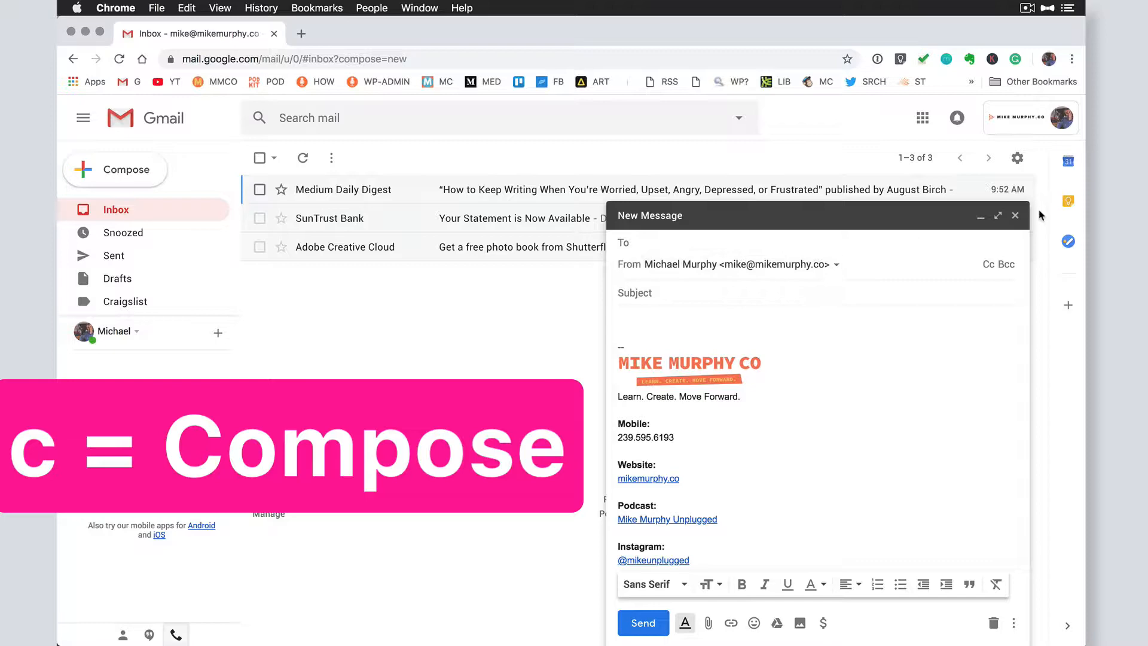
{"action": "left_click", "coordinate": [1015, 215]}
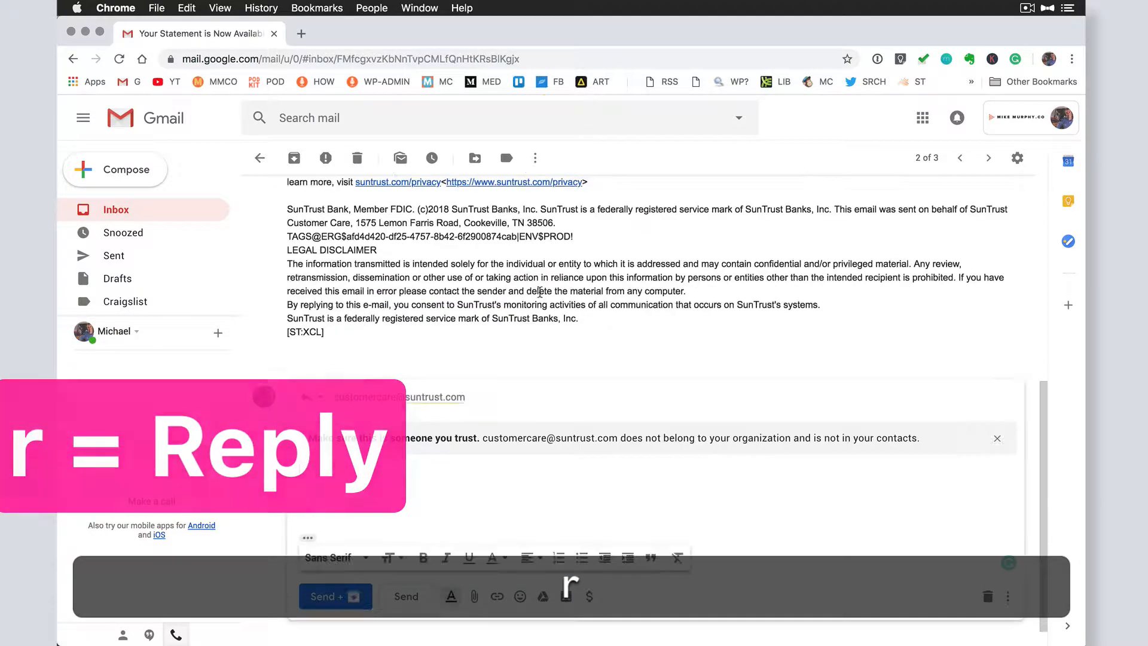
{"action": "key", "text": "r"}
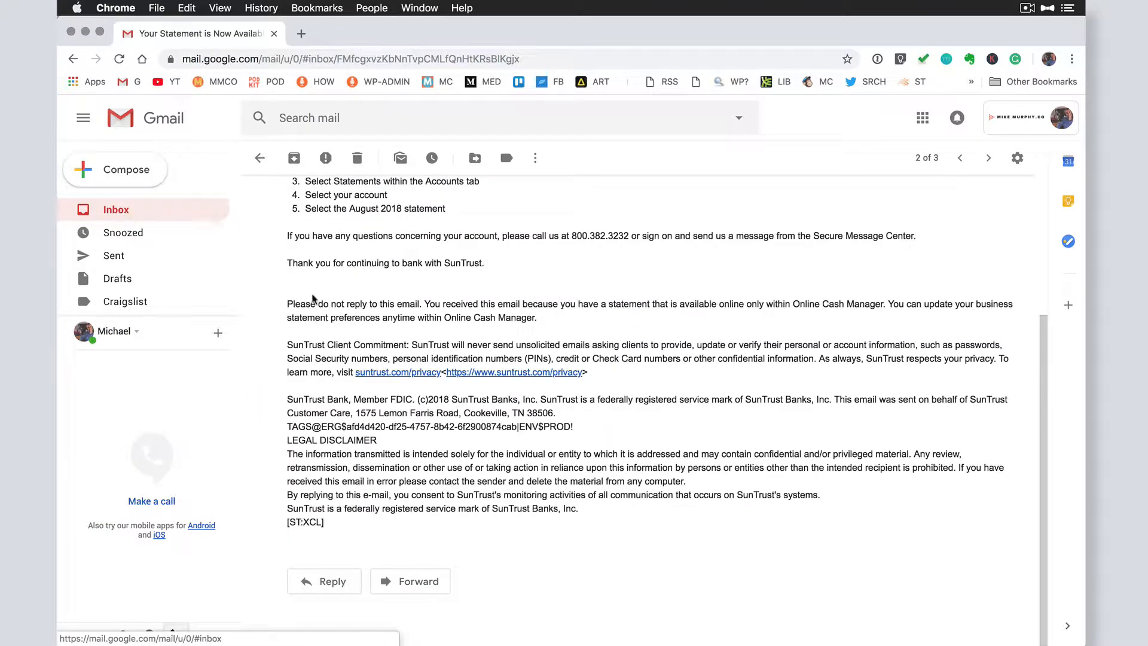
{"action": "left_click", "coordinate": [260, 158]}
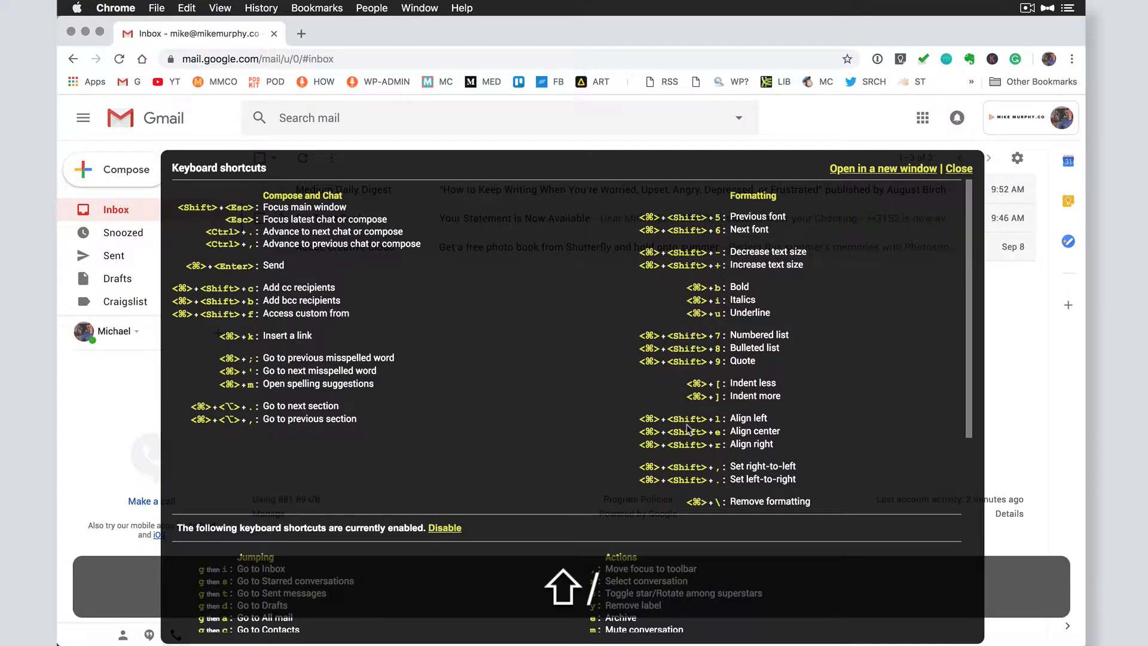
{"action": "scroll", "scroll_direction": "down", "scroll_amount": 3}
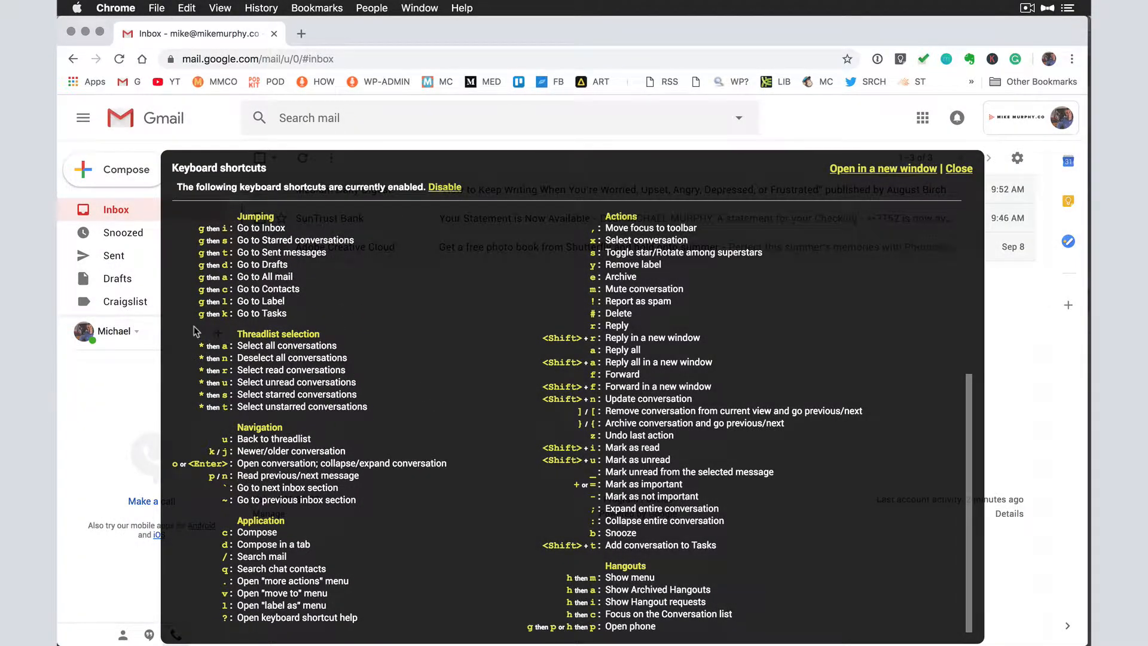
{"action": "mouse_move", "coordinate": [849, 235]}
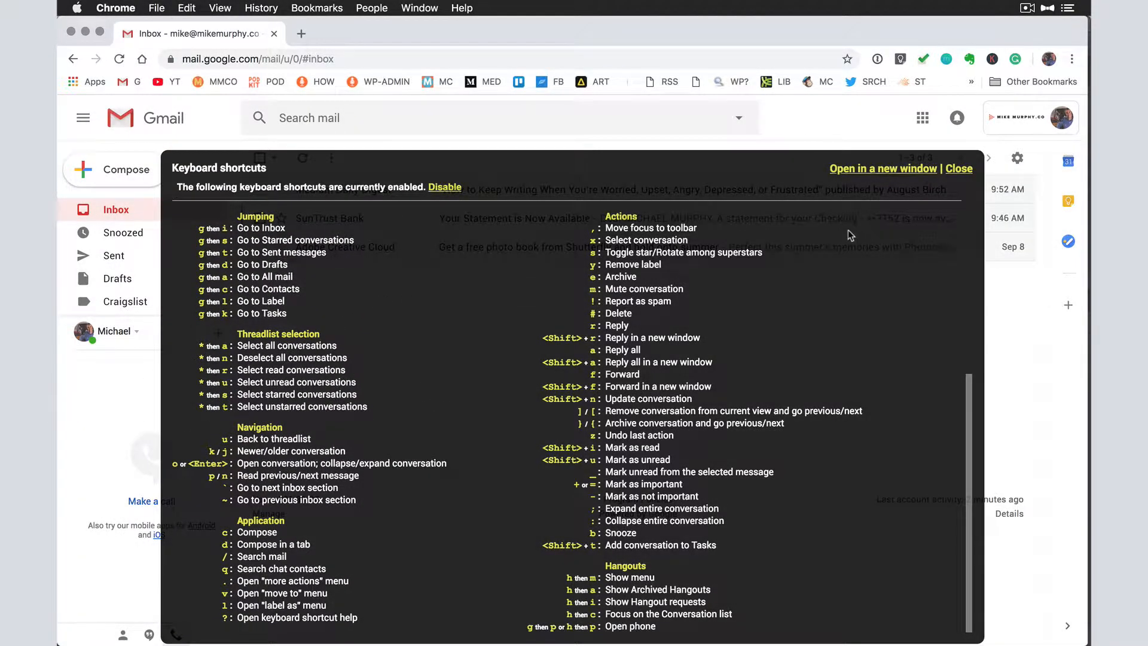
{"action": "left_click", "coordinate": [958, 169]}
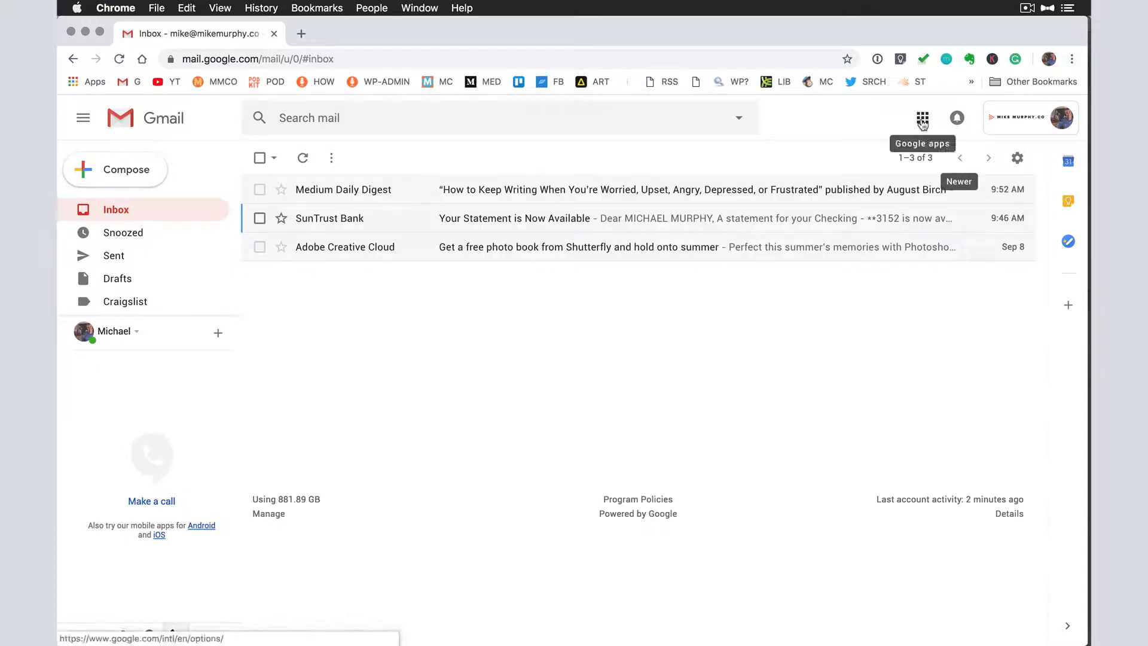
- Jump to Google Contacts with the G-C shortcut, then switch back to the inbox tab
{"action": "left_click", "coordinate": [922, 119]}
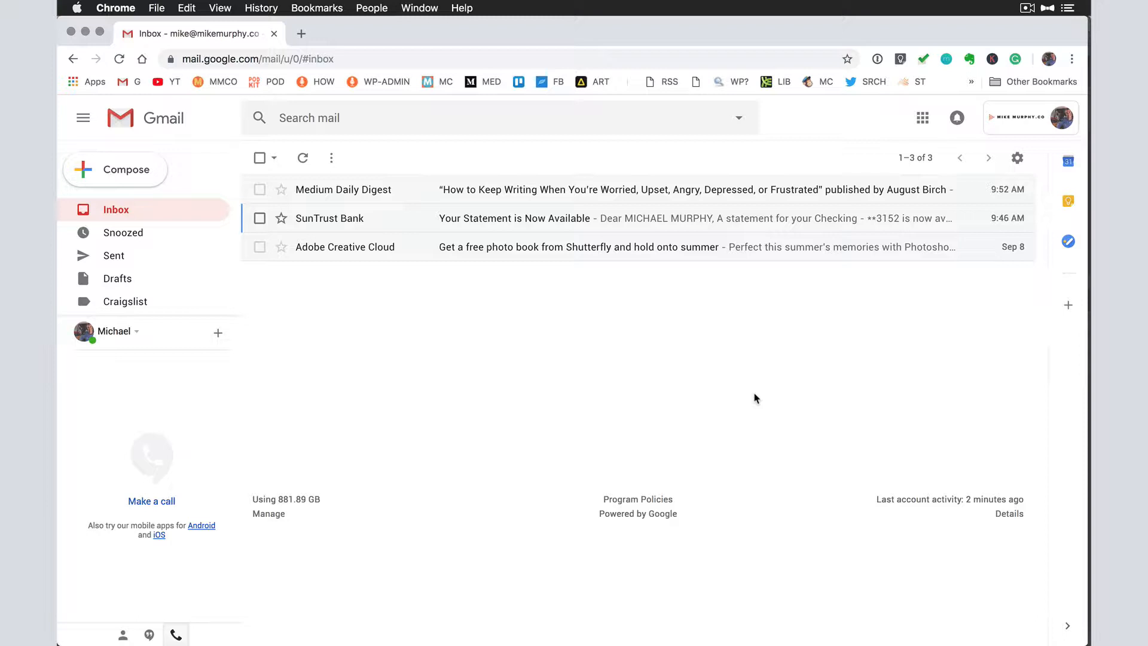
{"action": "key", "text": "g"}
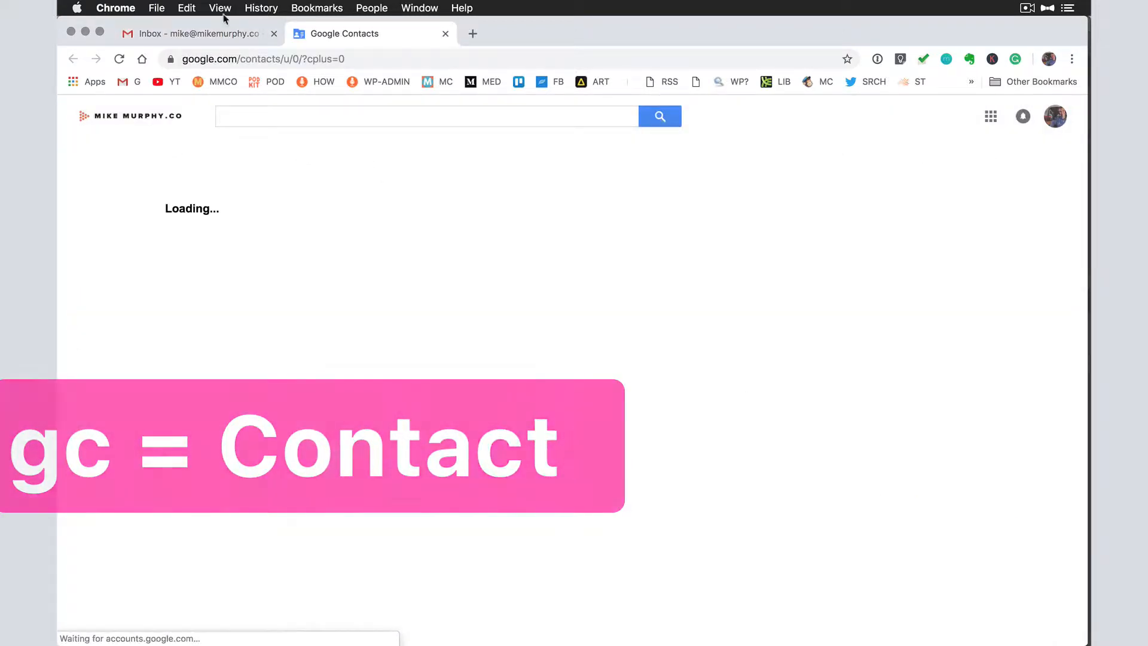
{"action": "left_click", "coordinate": [197, 33]}
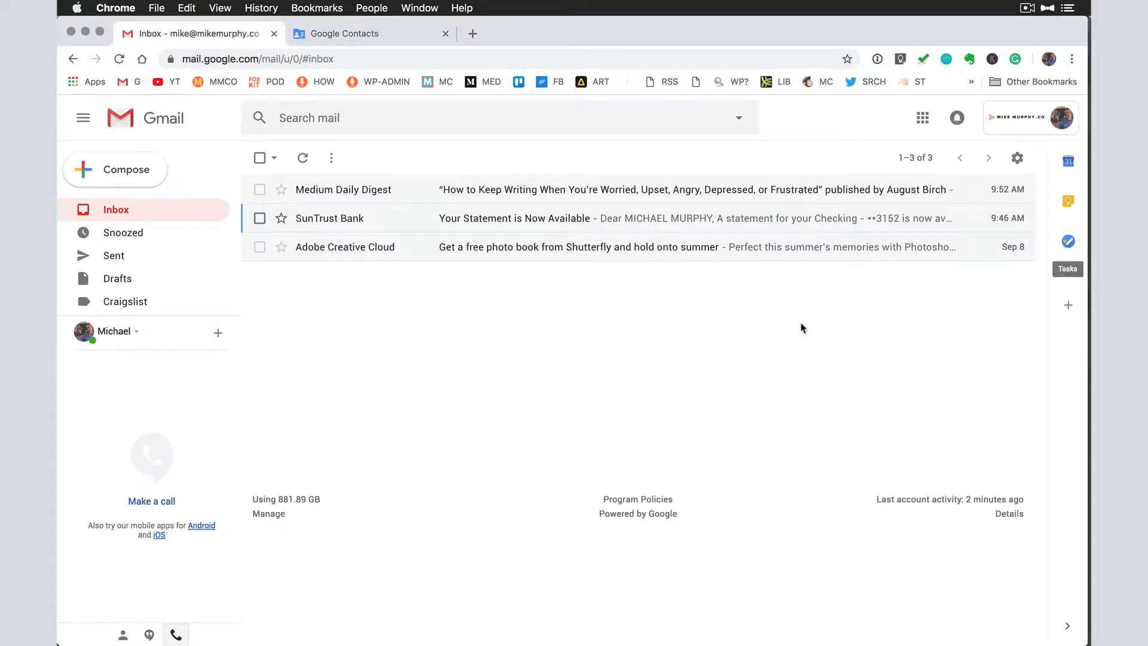
{"action": "left_click", "coordinate": [1068, 240]}
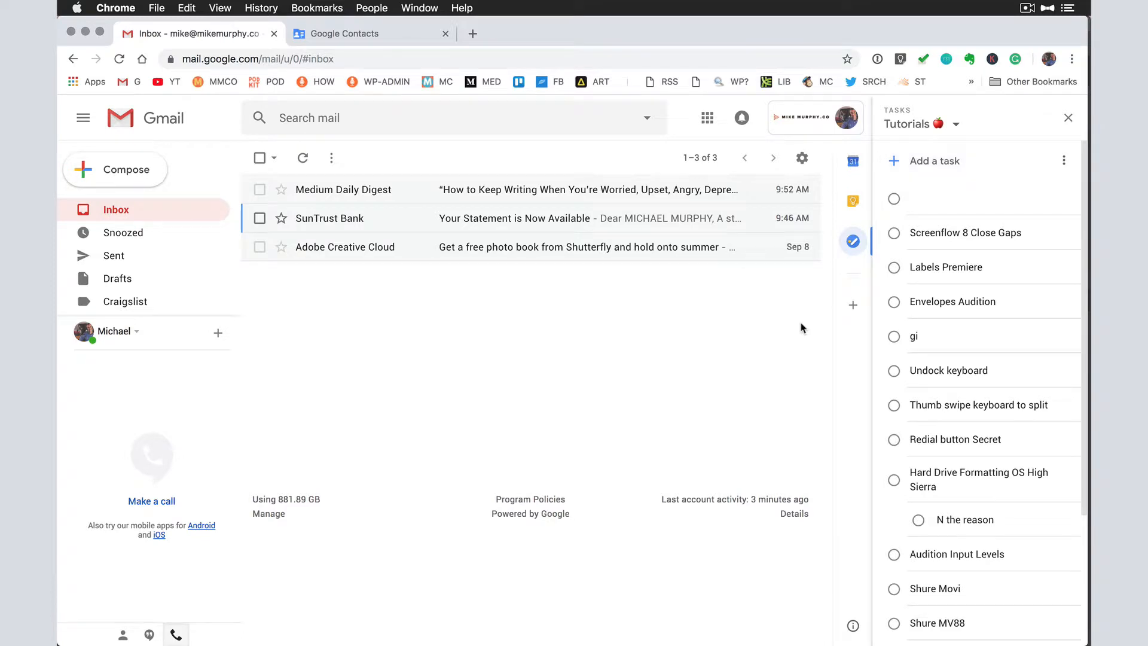
{"action": "mouse_move", "coordinate": [312, 246]}
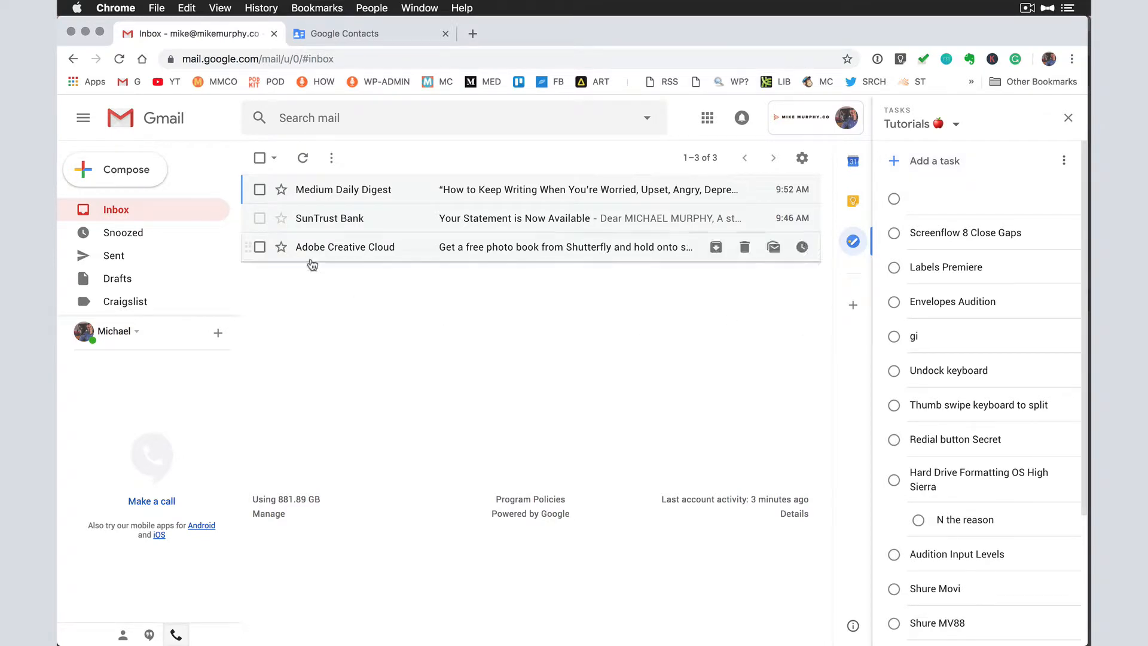
{"action": "left_click", "coordinate": [1068, 117]}
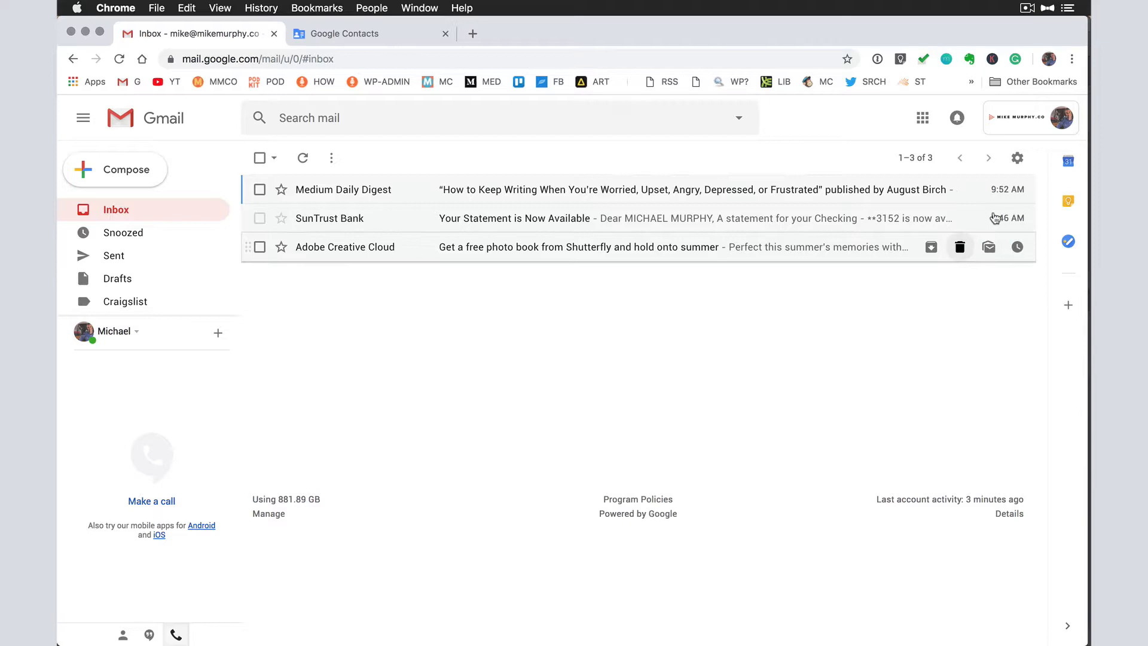
- Reopen the Settings page from the gear menu and dismiss the shortcuts overlay
{"action": "left_click", "coordinate": [1017, 158]}
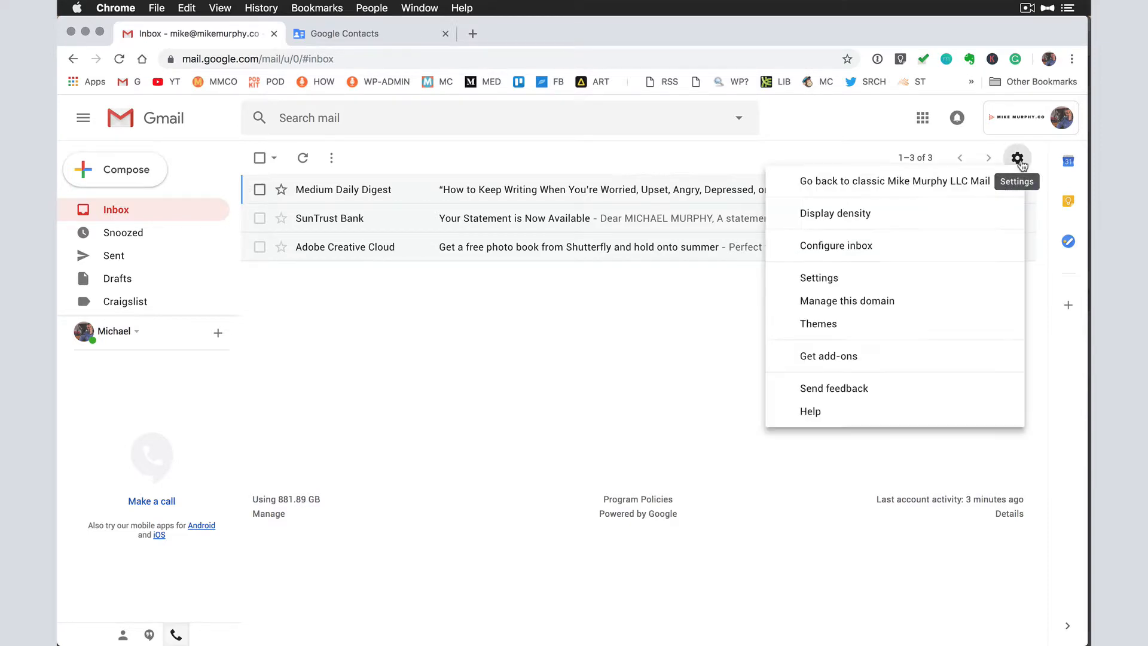
{"action": "left_click", "coordinate": [819, 277]}
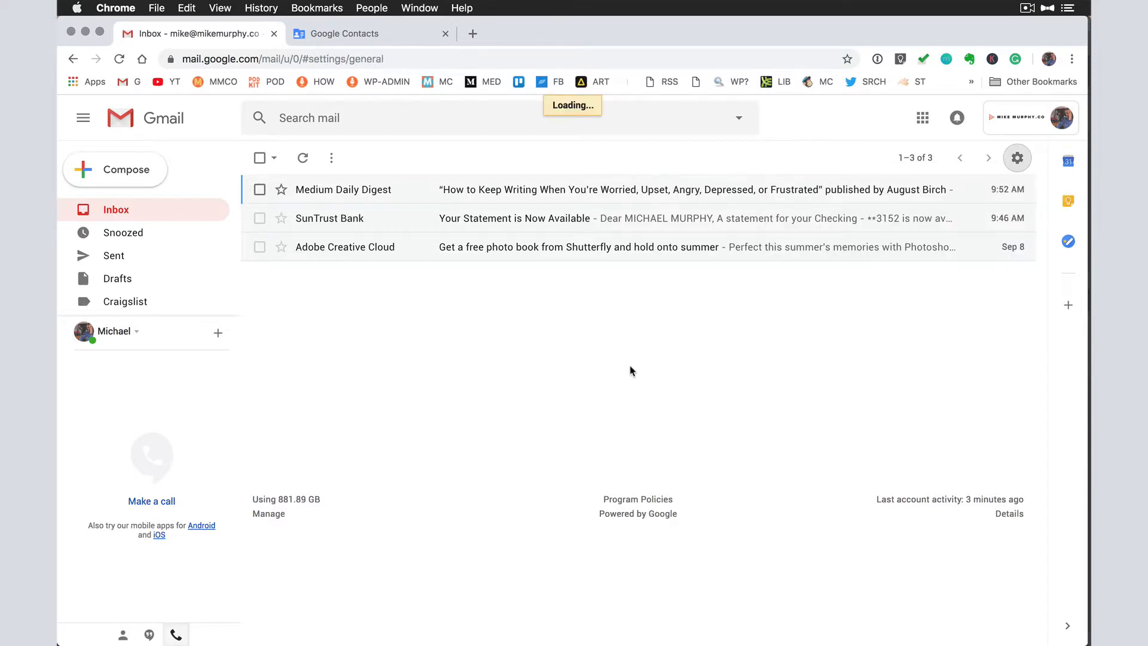
{"action": "left_click", "coordinate": [1016, 158]}
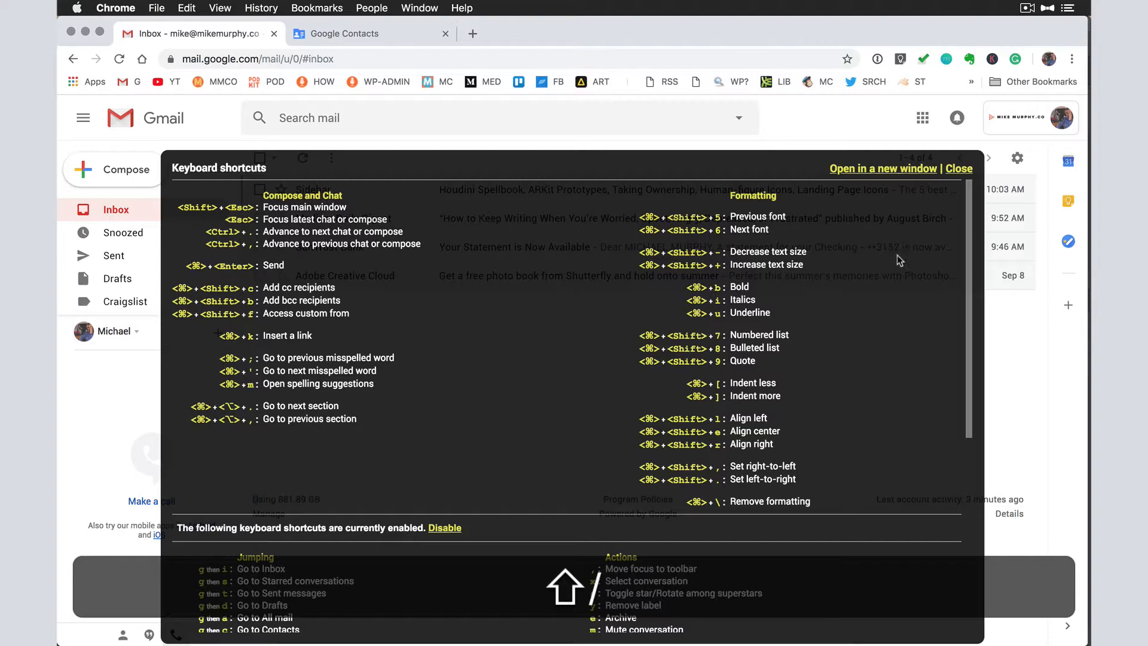
{"action": "left_click", "coordinate": [1016, 158]}
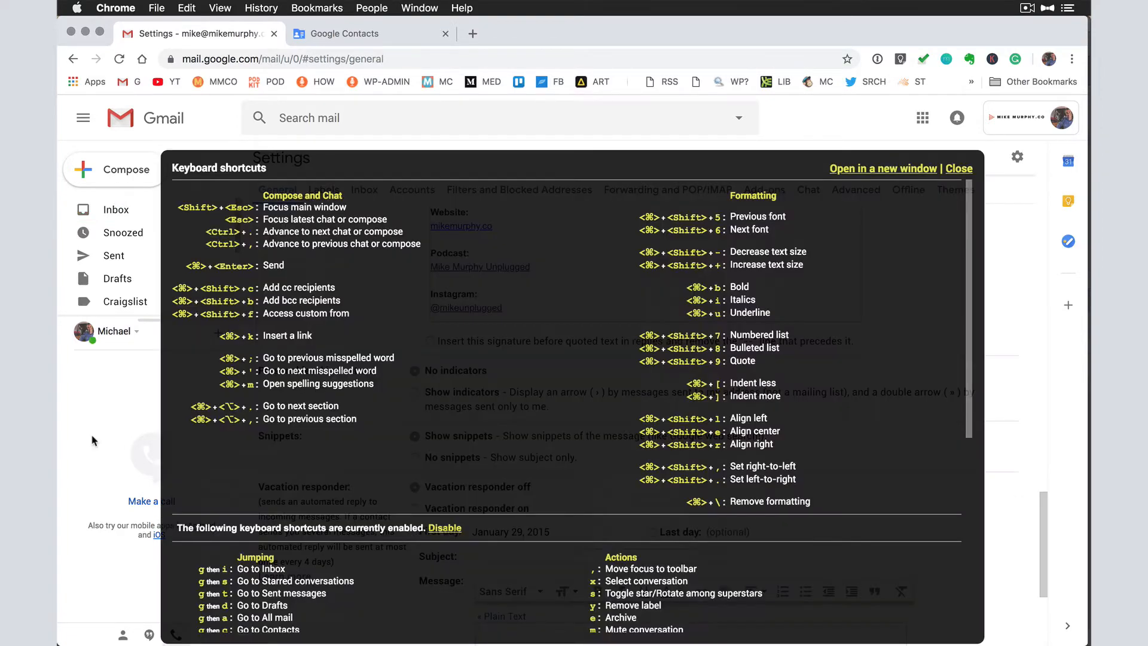